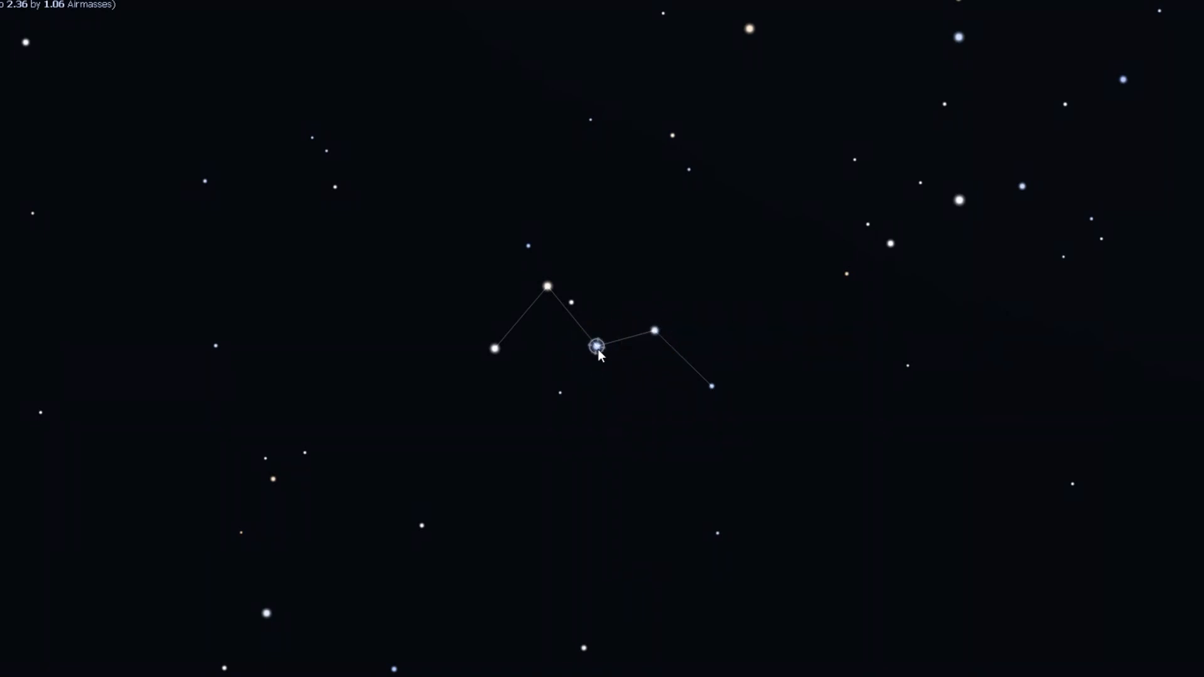
Step: Centre Gamma Cas (Cih) in the 7° finderscope field and hop toward the next, fainter star field
click(594, 347)
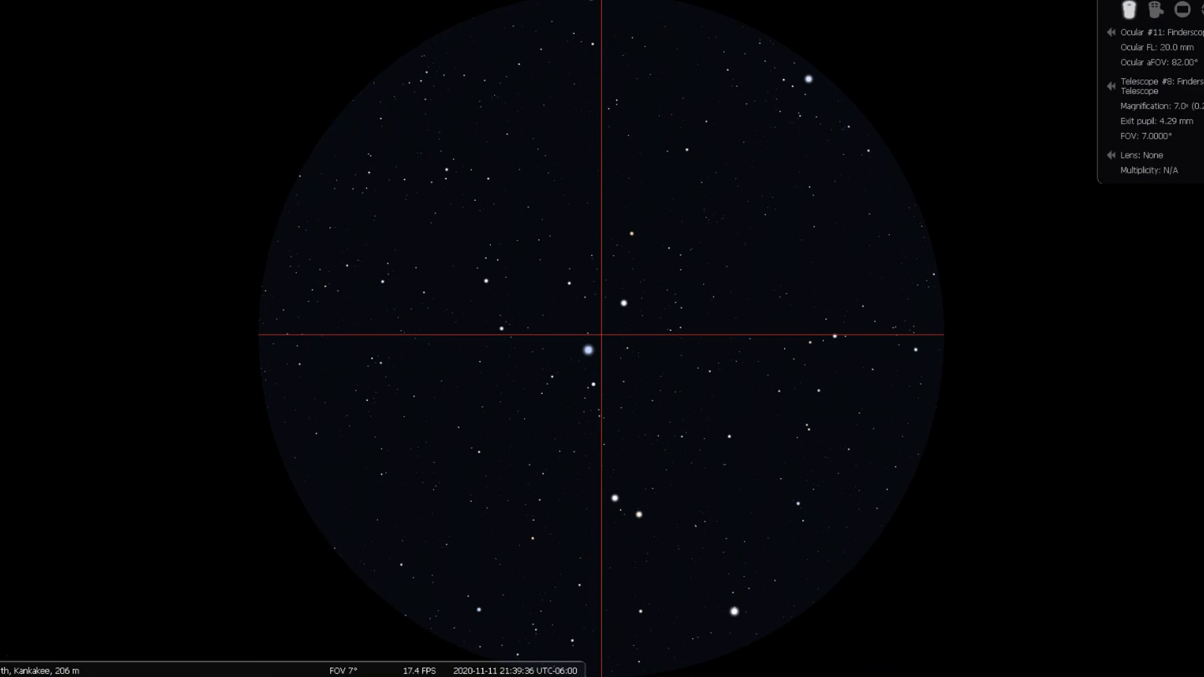
click(586, 350)
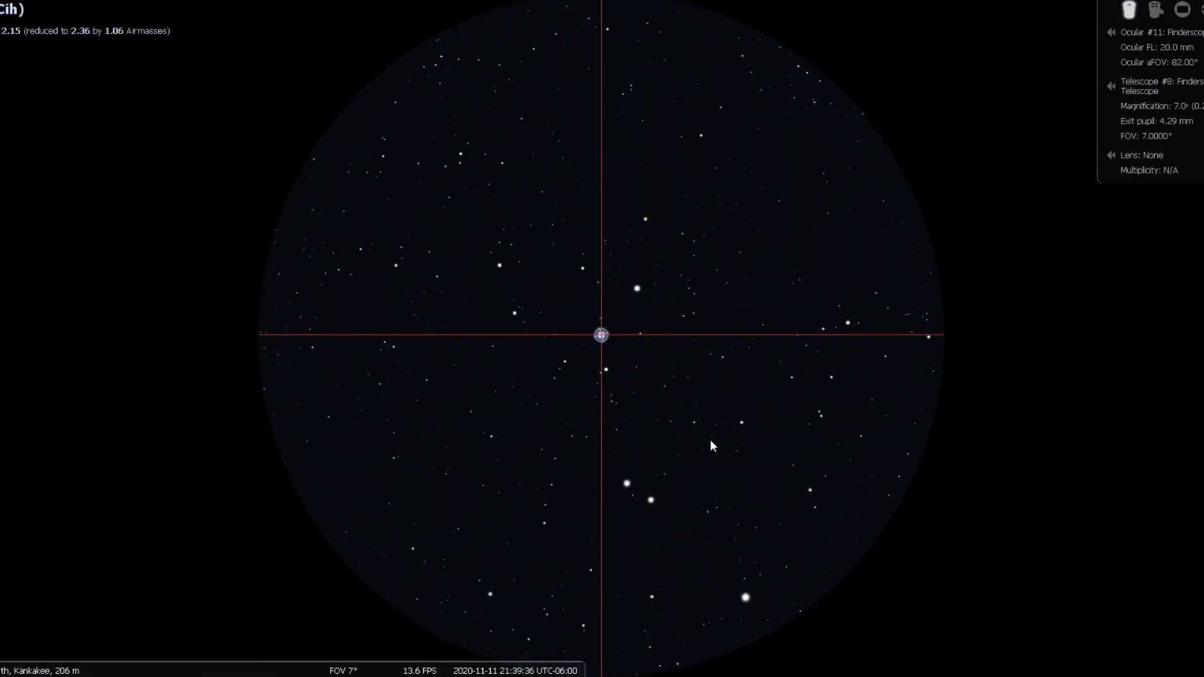
click(658, 325)
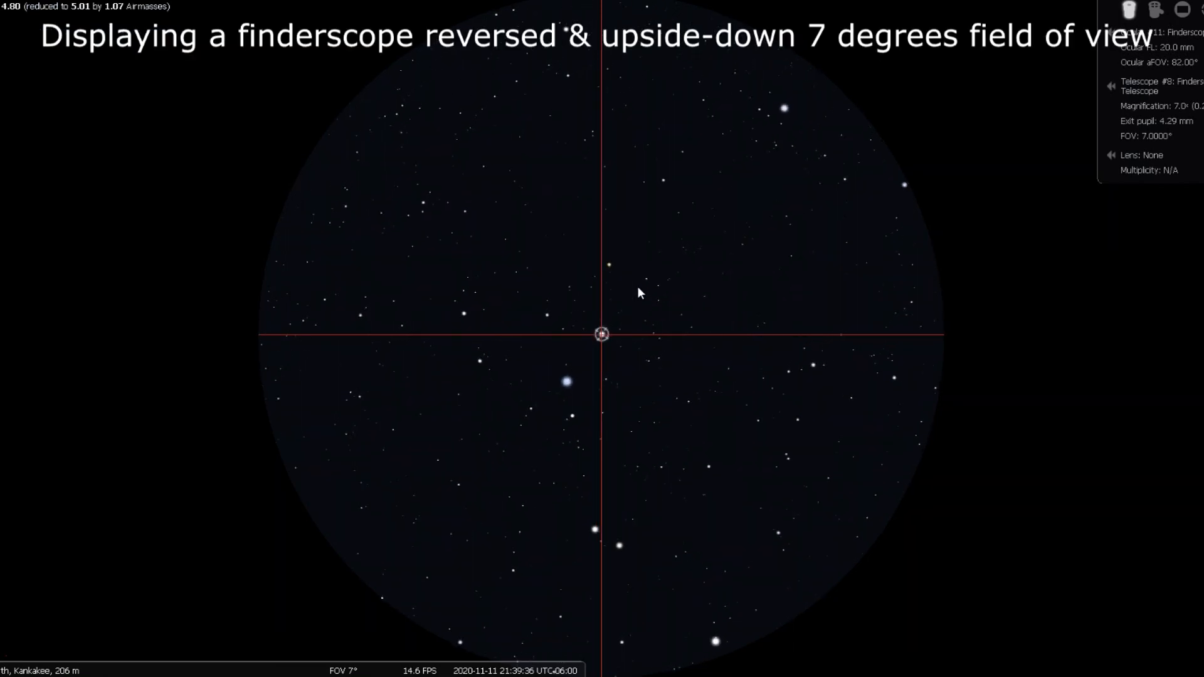
click(586, 365)
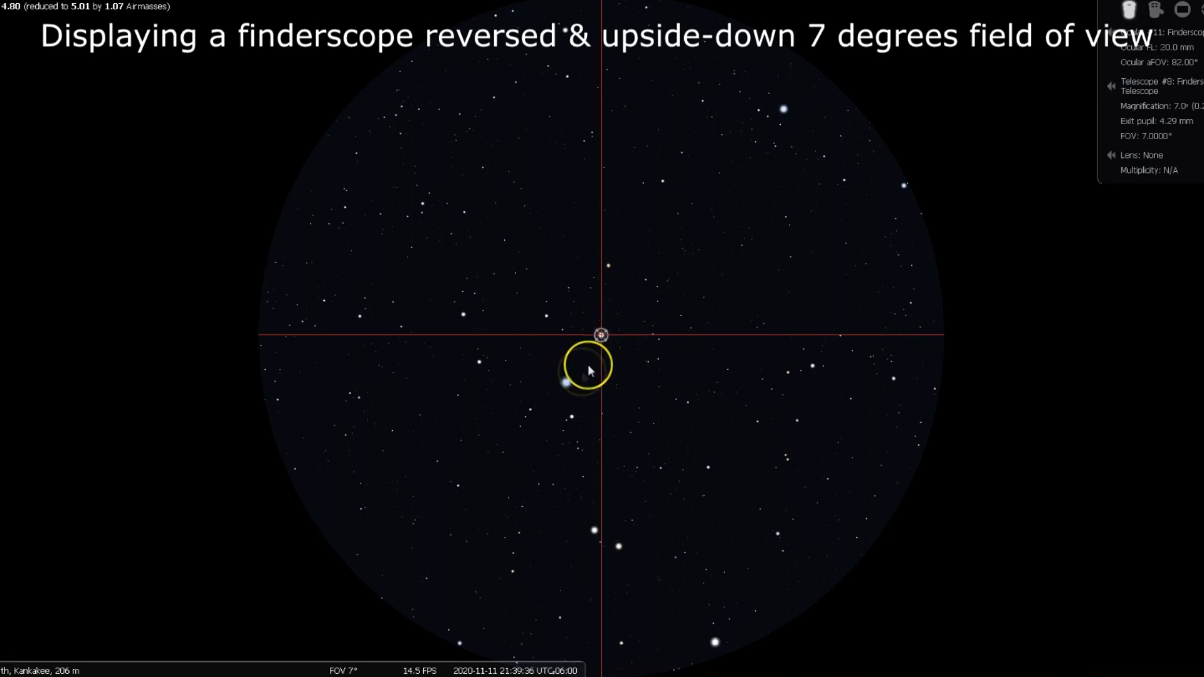
click(566, 384)
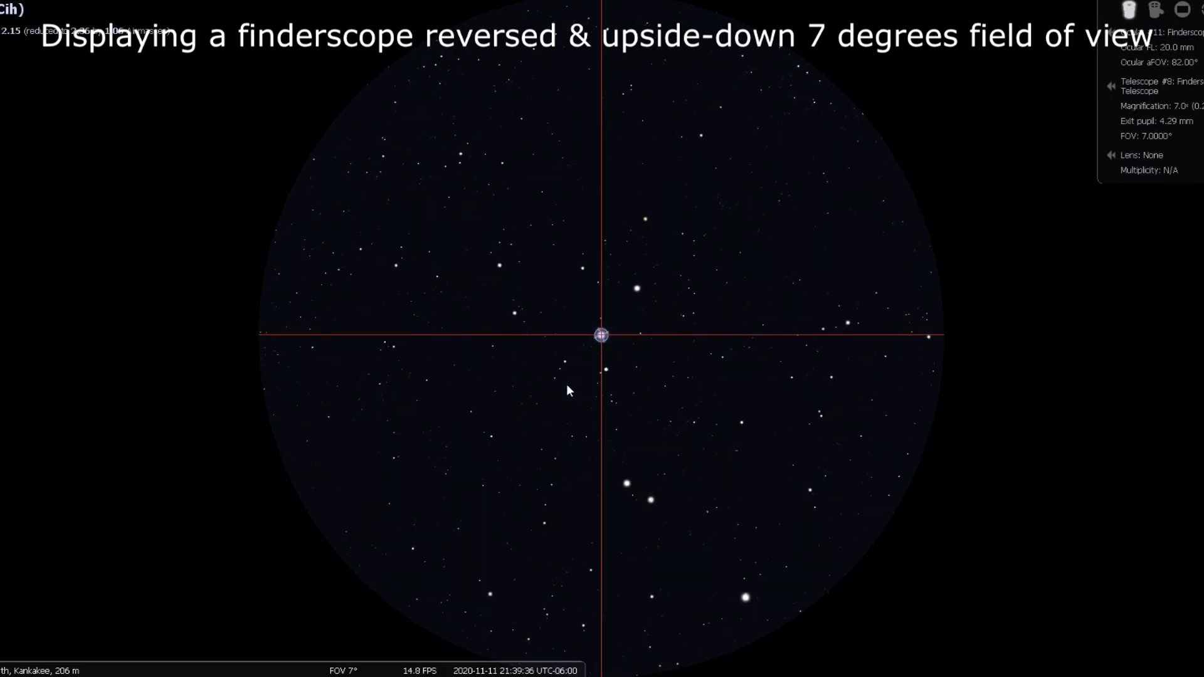
click(569, 371)
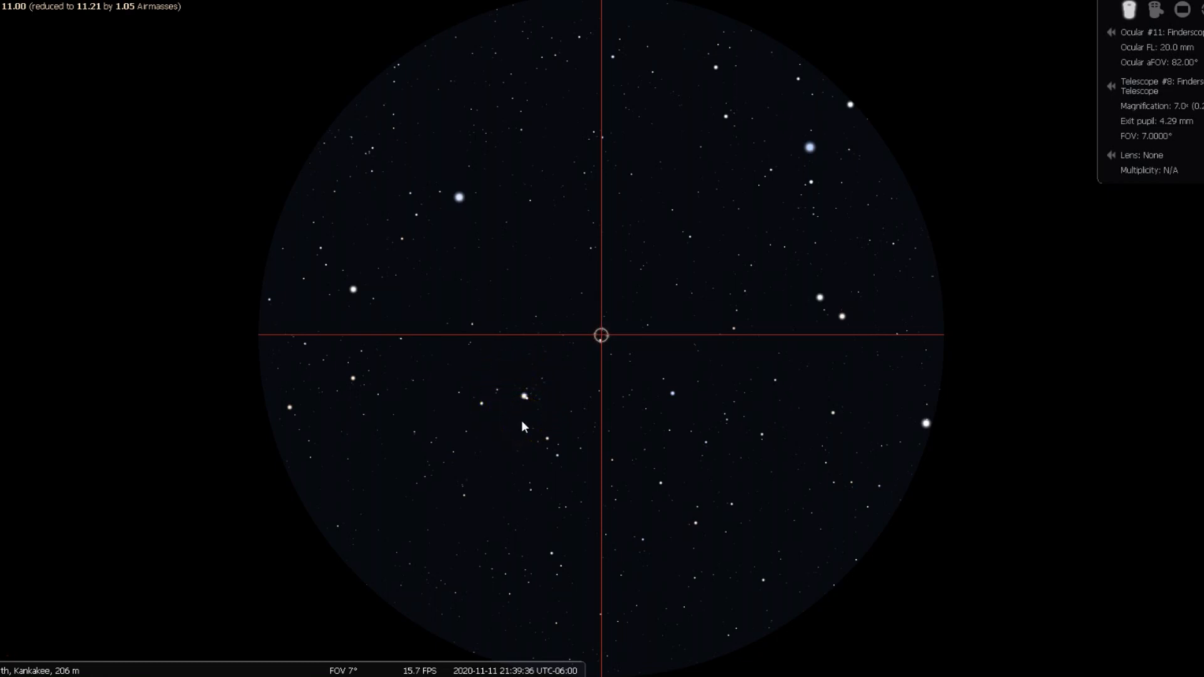
click(669, 484)
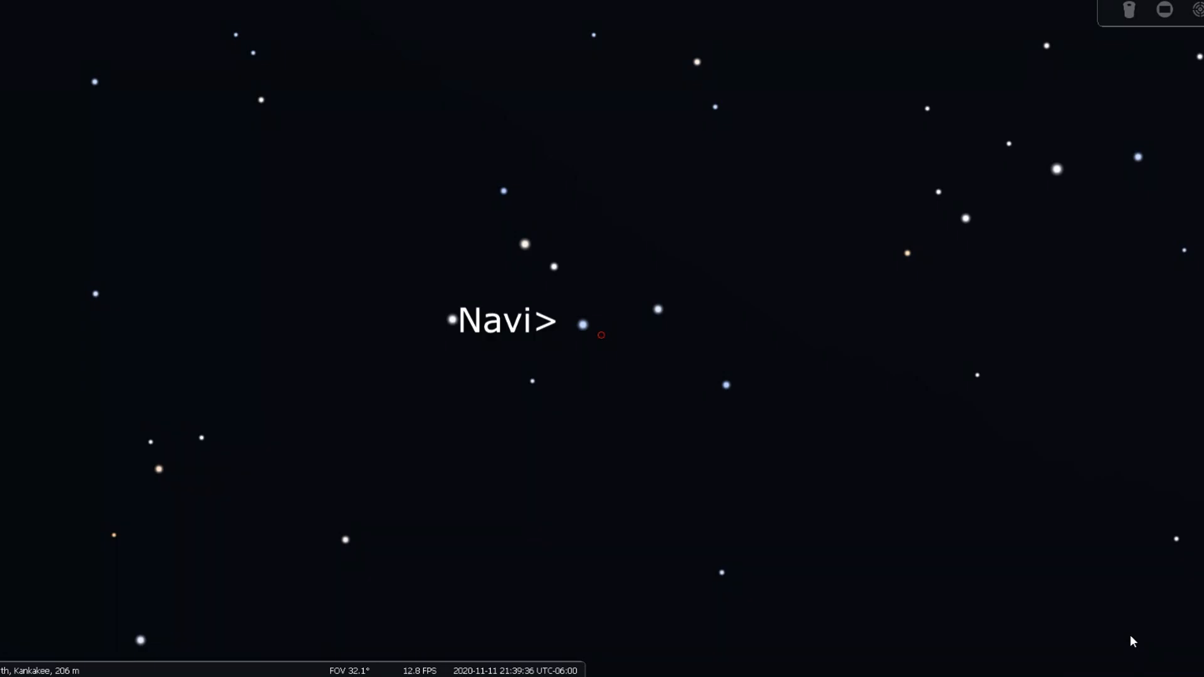
Step: Place the red-dot finder marker at the centre of the 32° view near Navi
click(585, 326)
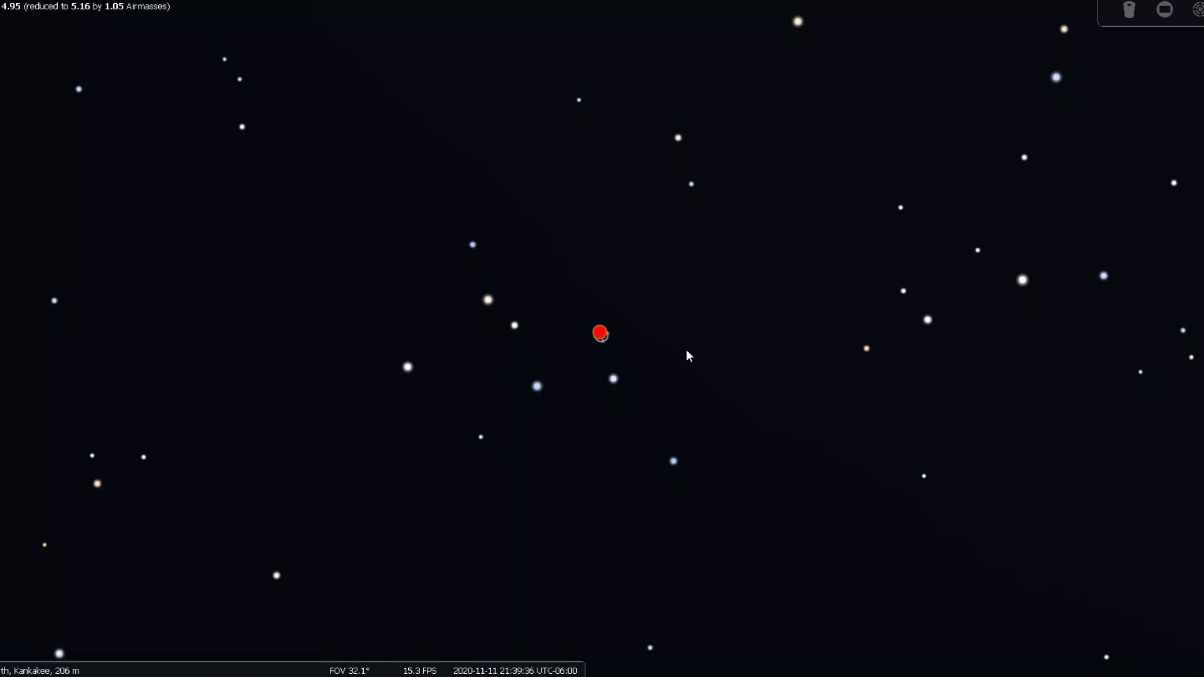
Step: Switch the finder to a small reticle ring and aim it near Shedar and Zeta Cas
click(601, 334)
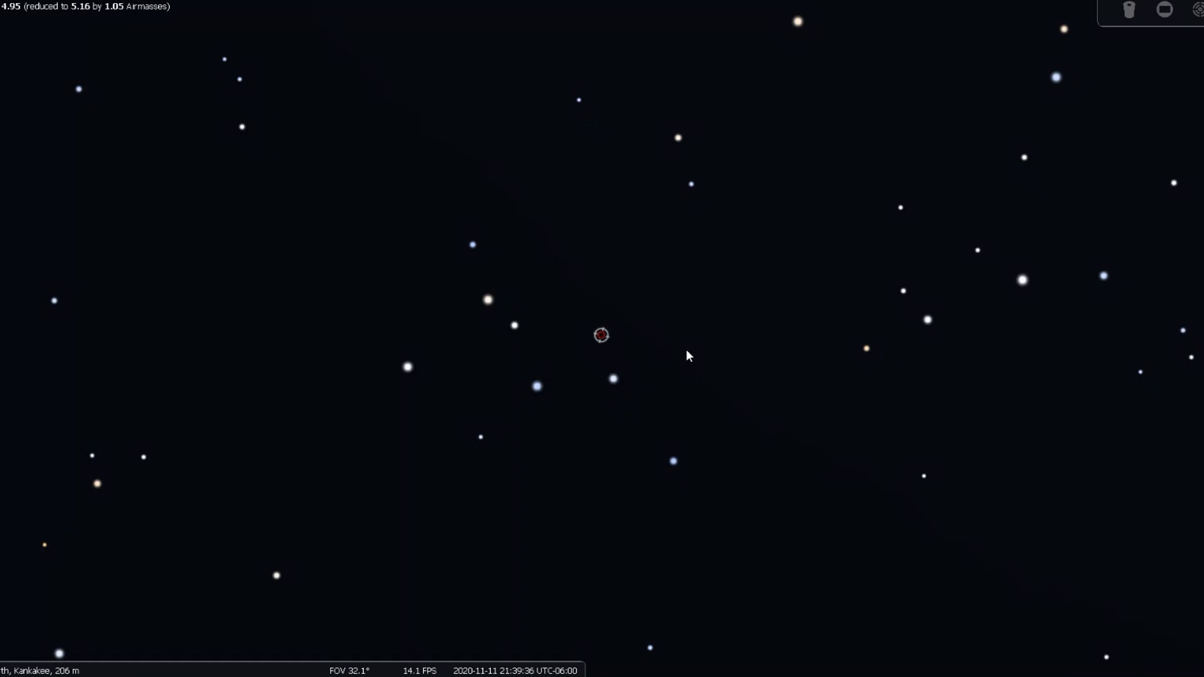
click(473, 245)
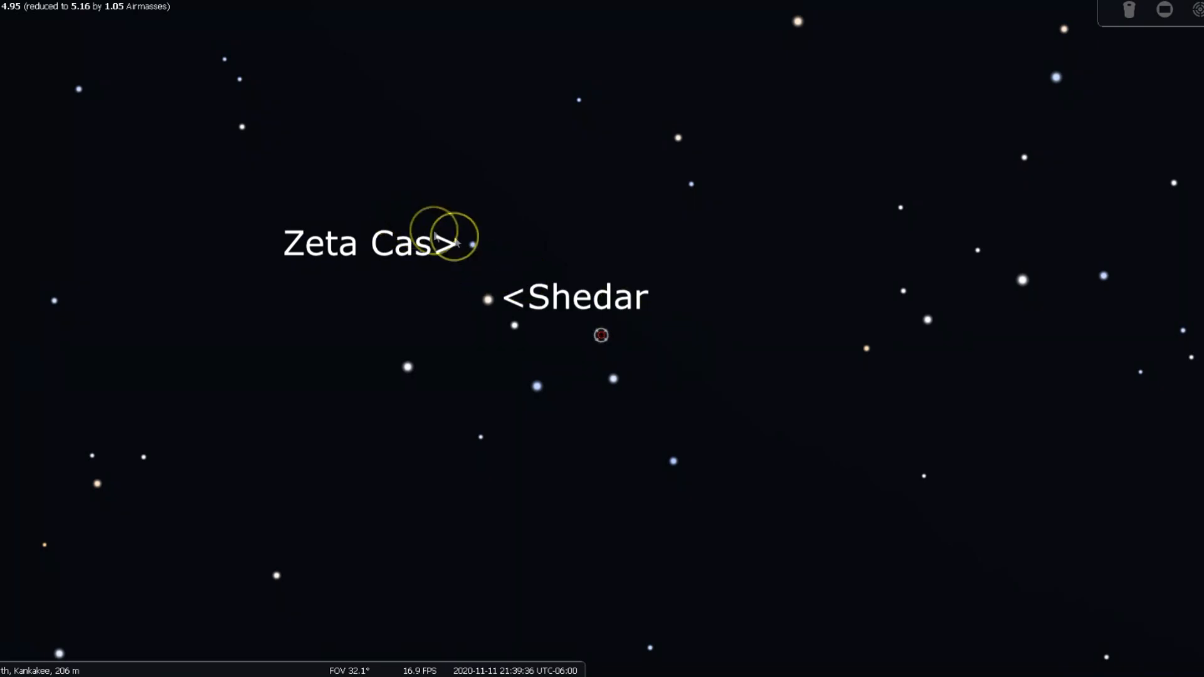
click(490, 300)
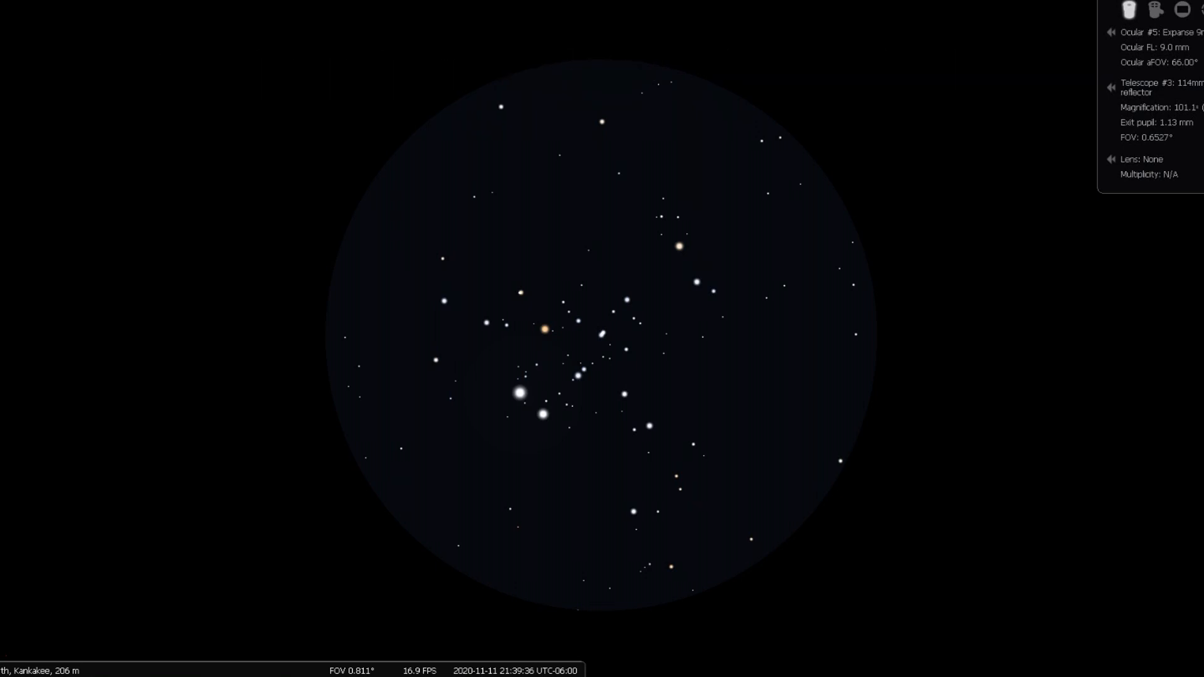
Step: Mark the cluster's central star in the 114 mm reflector's 9 mm eyepiece view (0.65° field)
click(601, 336)
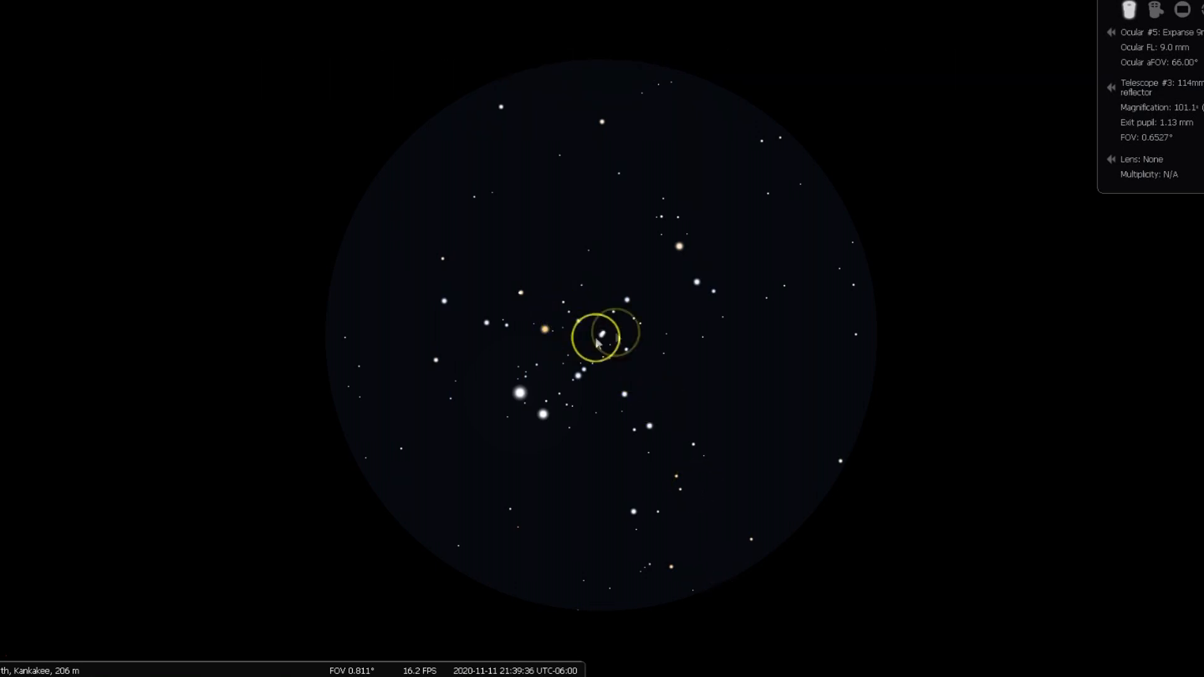